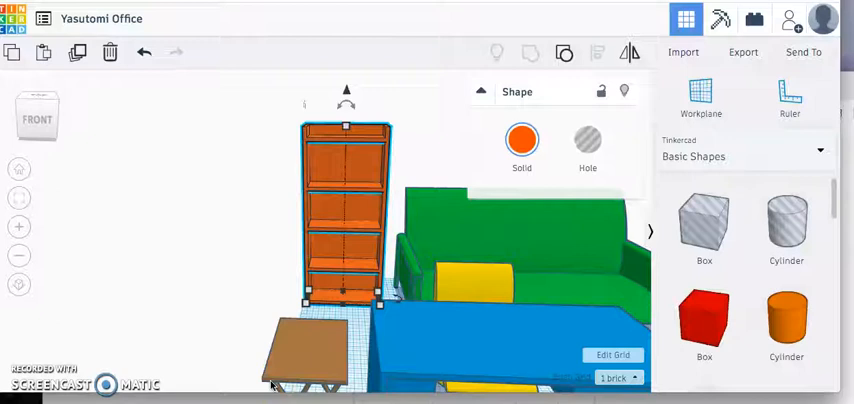
{"action": "mouse_move", "coordinate": [193, 314]}
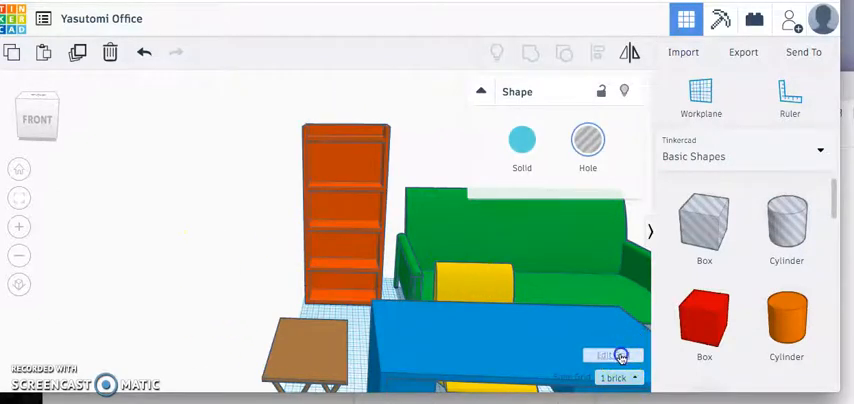
Review the workplane grid size, leaving width 120 and length 96 bricks
{"action": "left_click", "coordinate": [614, 357]}
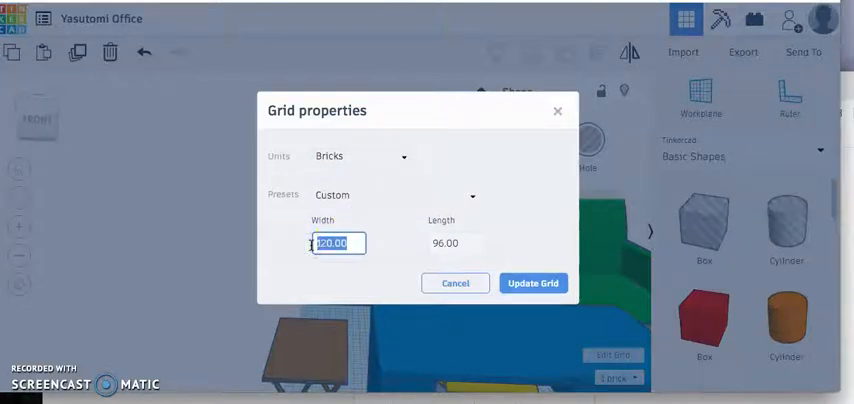
{"action": "left_click", "coordinate": [453, 242]}
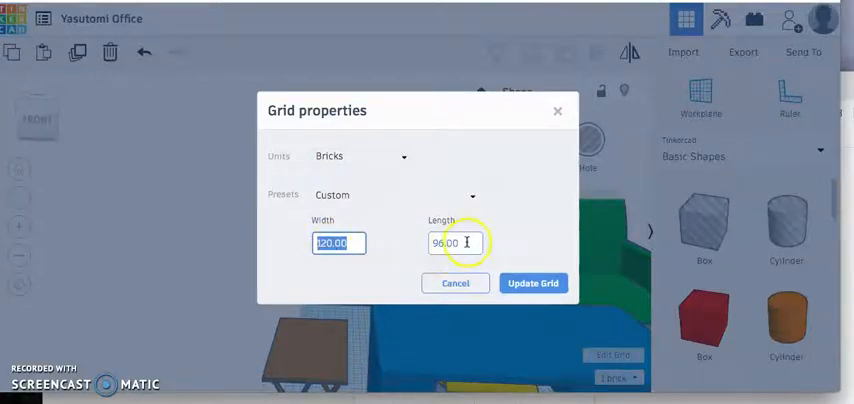
{"action": "left_click", "coordinate": [338, 242]}
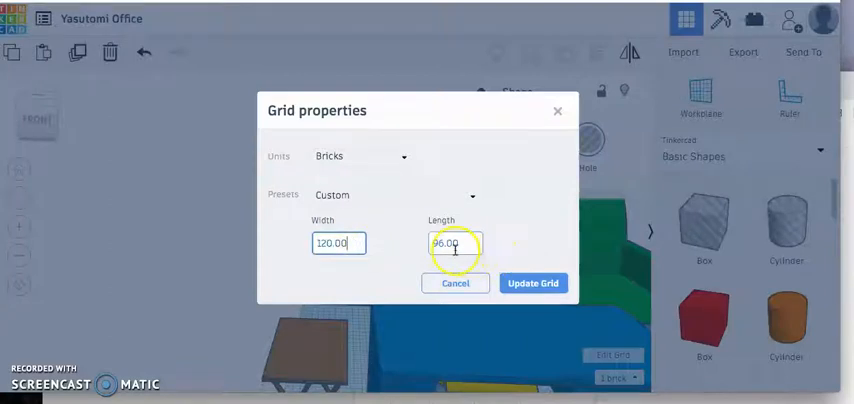
{"action": "left_click", "coordinate": [338, 243]}
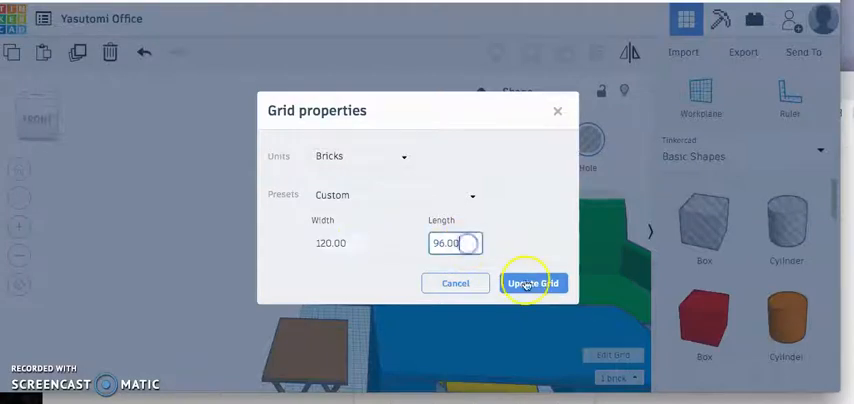
Apply the 120 by 96 grid and drag the bookshelf back 7 bricks
{"action": "left_click", "coordinate": [534, 283]}
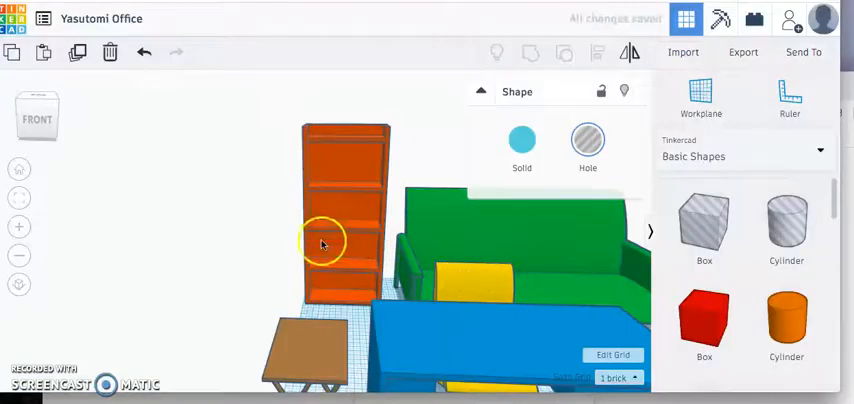
{"action": "left_click", "coordinate": [335, 250]}
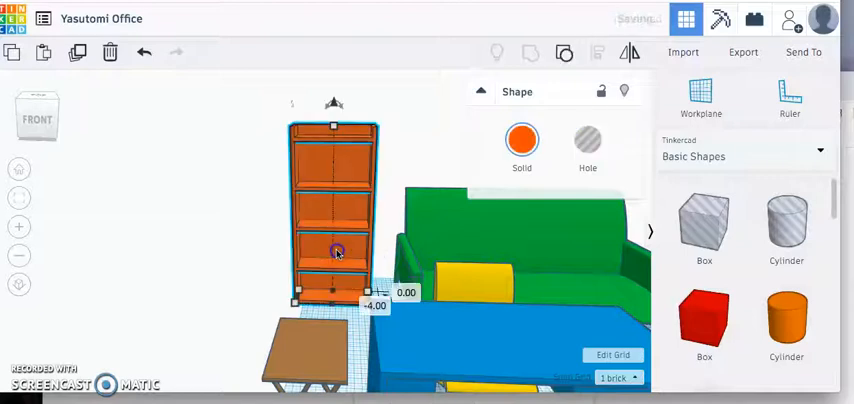
{"action": "left_click_drag", "start_coordinate": [335, 250], "coordinate": [315, 250]}
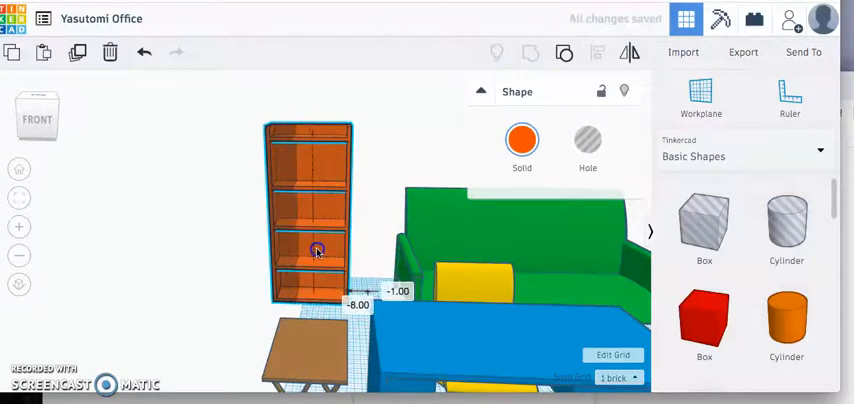
{"action": "left_click", "coordinate": [318, 249]}
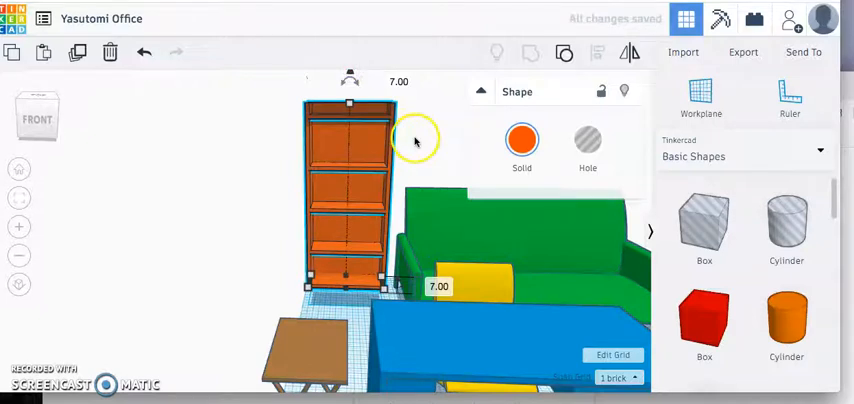
{"action": "mouse_move", "coordinate": [350, 75]}
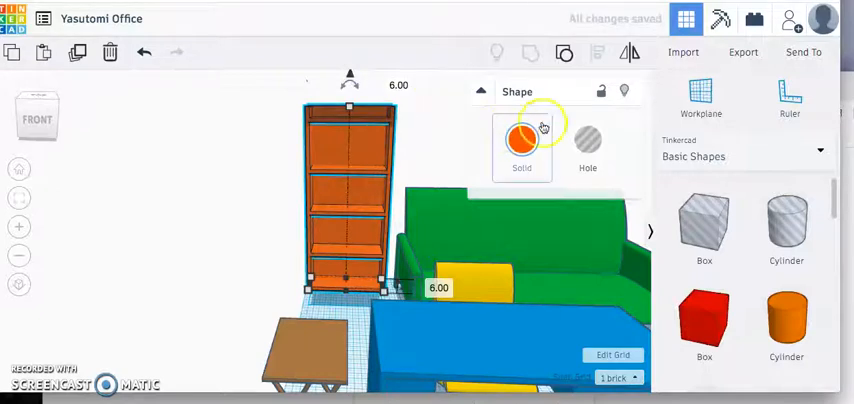
Make the bookshelf red and orbit around the office room
{"action": "left_click", "coordinate": [521, 139]}
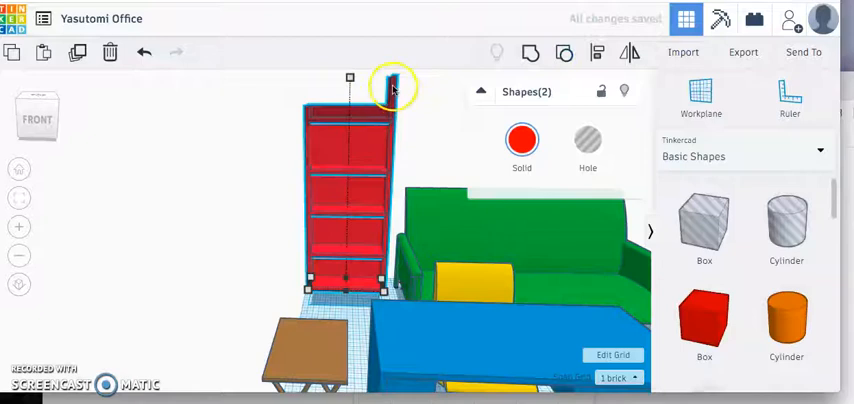
{"action": "mouse_move", "coordinate": [565, 53]}
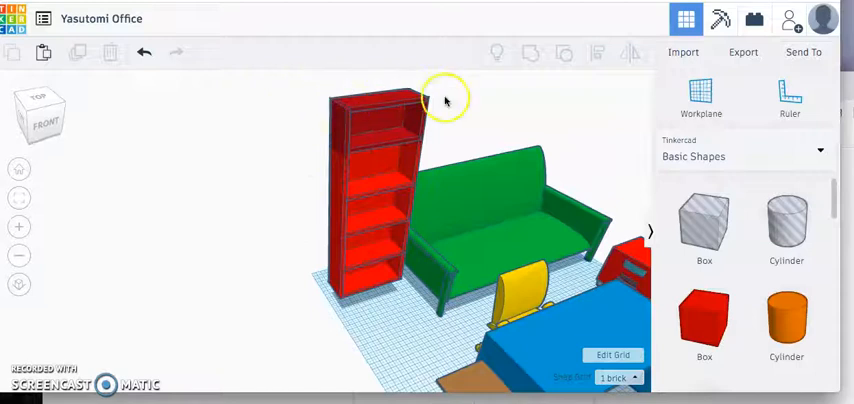
{"action": "left_click_drag", "start_coordinate": [446, 97], "coordinate": [255, 152]}
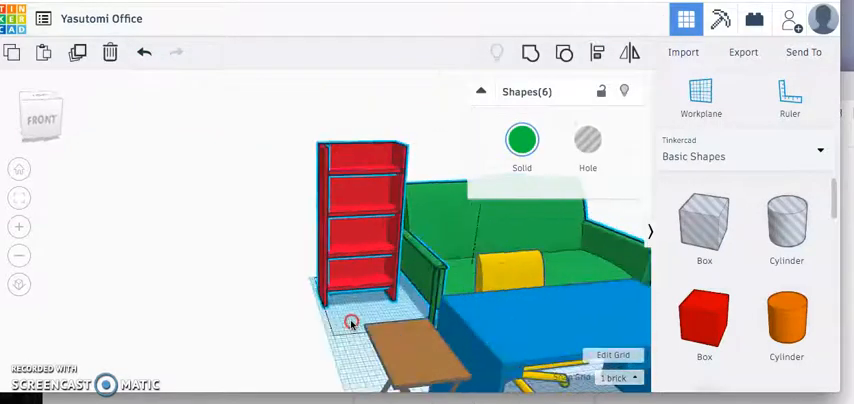
Group all the bookshelf pieces into one shape and show its colour options
{"action": "left_click_drag", "start_coordinate": [351, 321], "coordinate": [278, 145]}
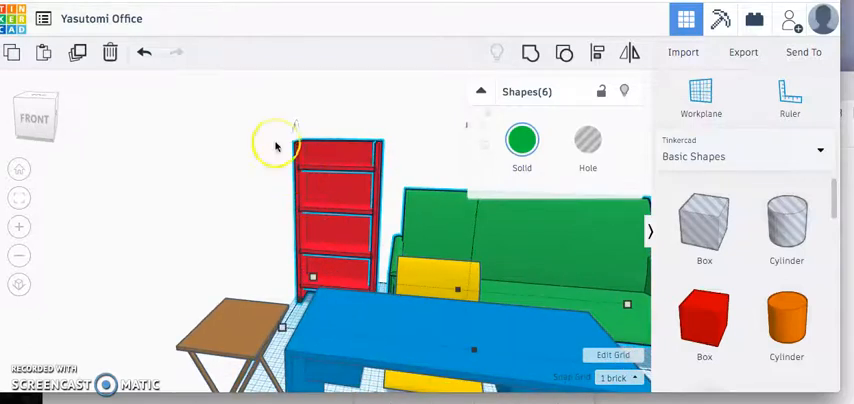
{"action": "left_click", "coordinate": [327, 173]}
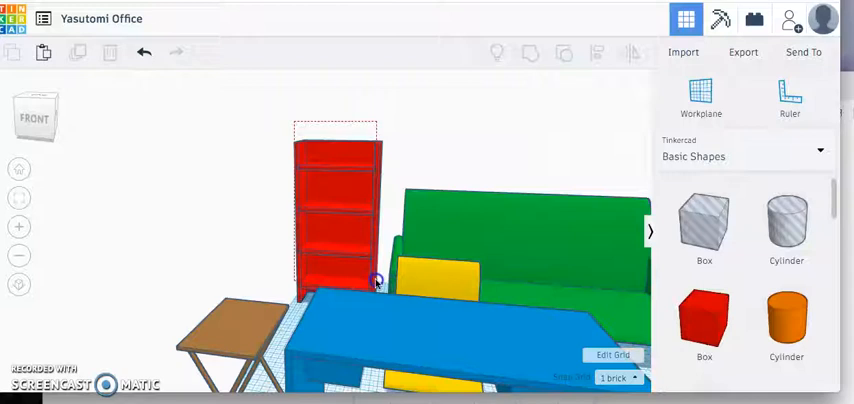
{"action": "left_click", "coordinate": [375, 283]}
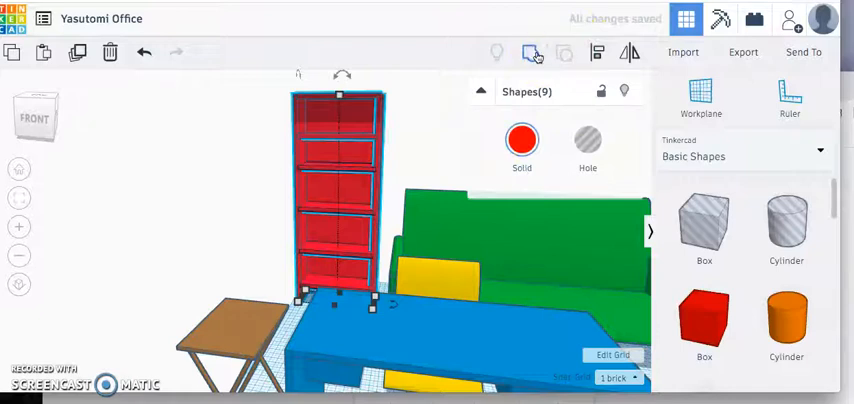
{"action": "left_click", "coordinate": [521, 139]}
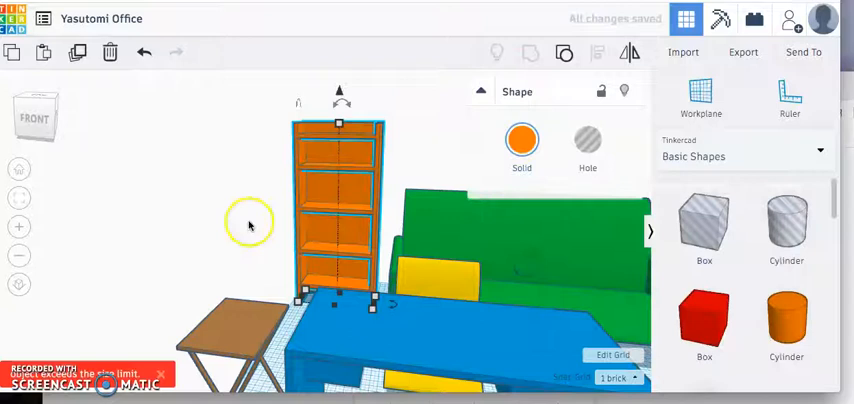
{"action": "left_click", "coordinate": [522, 140]}
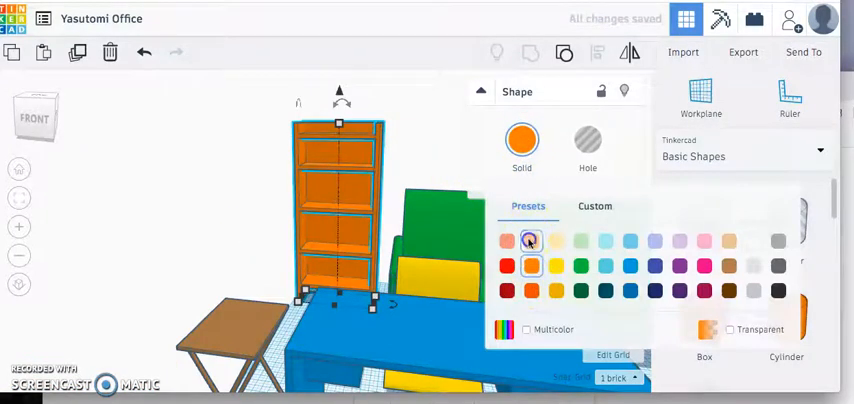
Choose the orange preset for the grouped bookshelf
{"action": "left_click", "coordinate": [530, 241]}
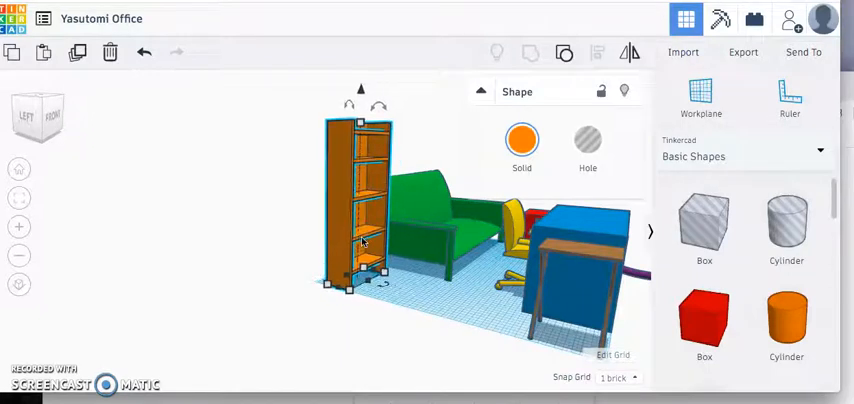
{"action": "left_click", "coordinate": [440, 288]}
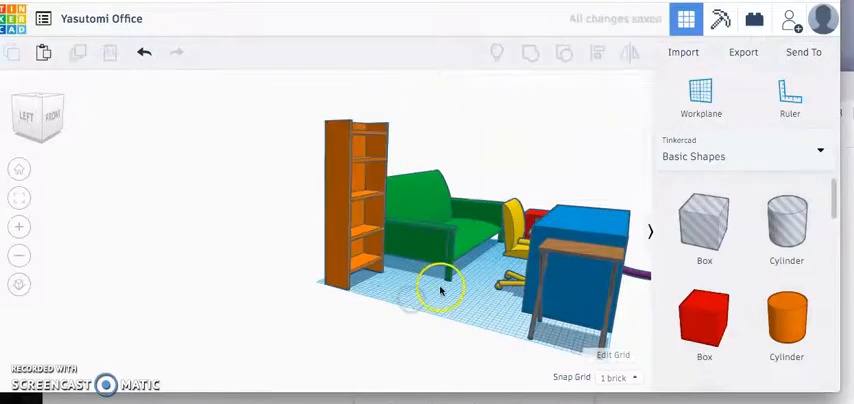
{"action": "left_click_drag", "start_coordinate": [440, 285], "coordinate": [335, 320]}
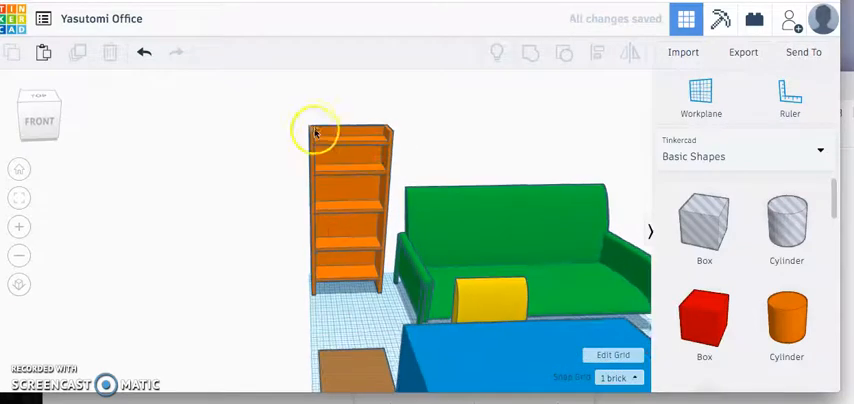
{"action": "mouse_move", "coordinate": [323, 120]}
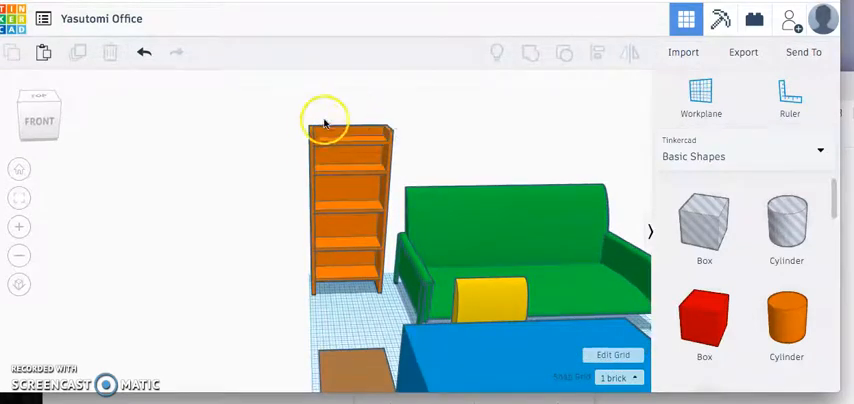
{"action": "mouse_move", "coordinate": [447, 135]}
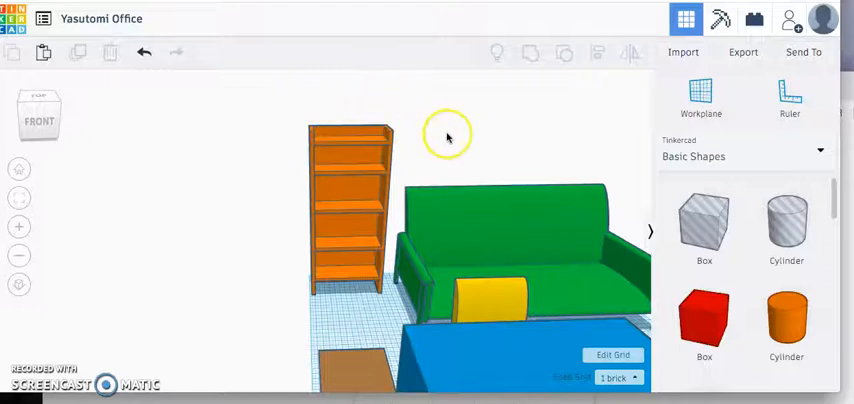
{"action": "mouse_move", "coordinate": [378, 260]}
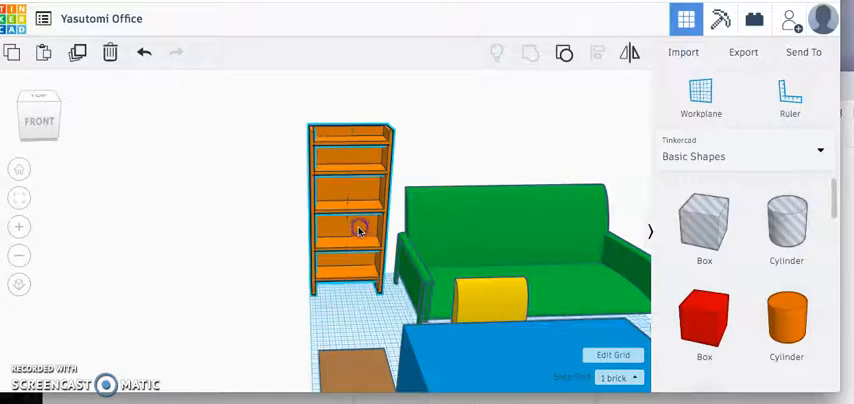
{"action": "left_click", "coordinate": [358, 228]}
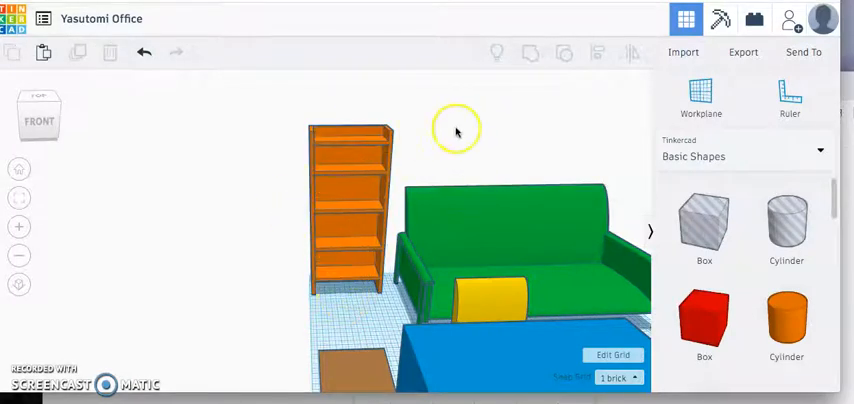
{"action": "left_click_drag", "start_coordinate": [457, 130], "coordinate": [391, 146]}
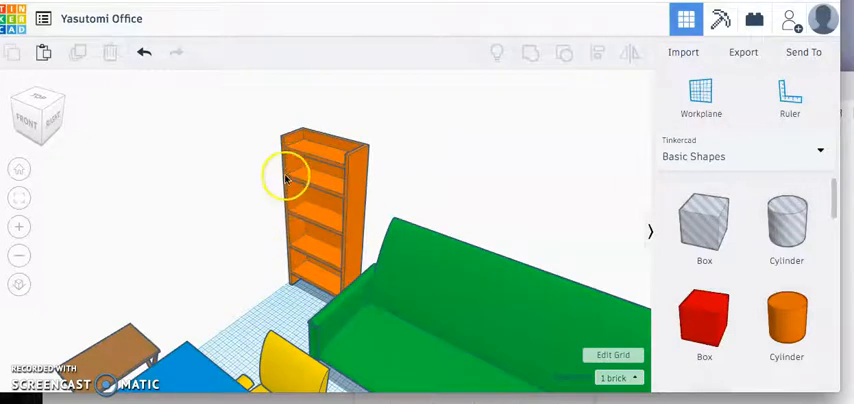
{"action": "left_click_drag", "start_coordinate": [285, 178], "coordinate": [529, 164]}
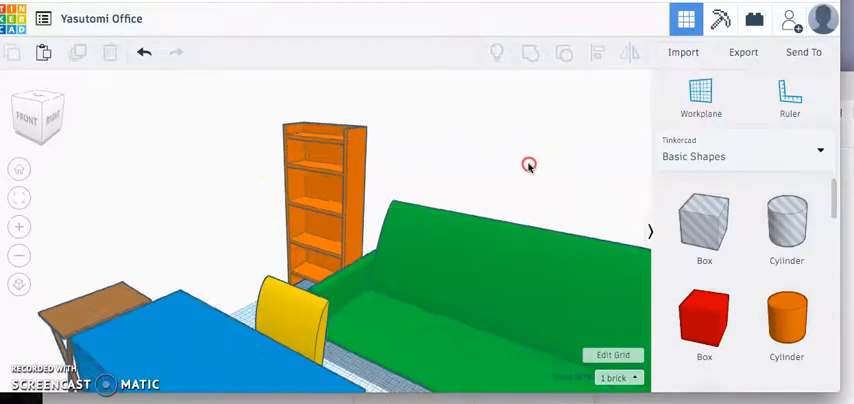